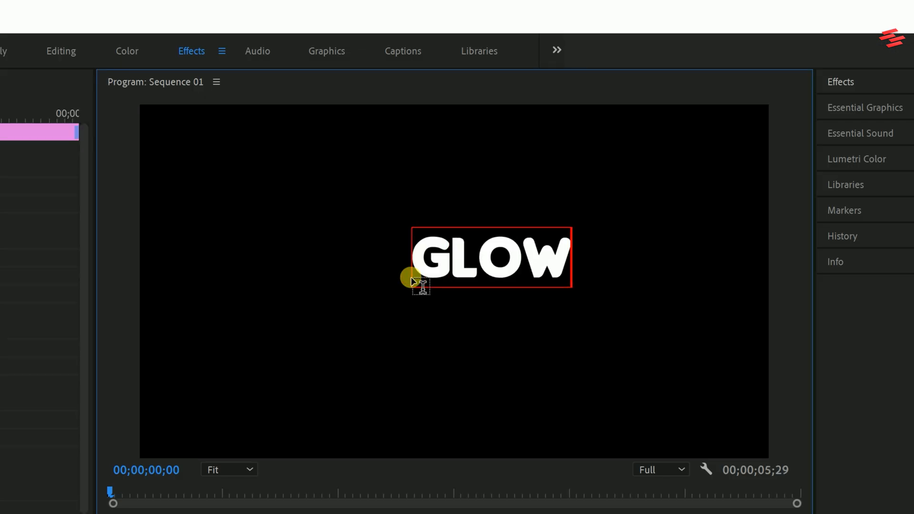
# - Complete the title to read 'GLOW TEXT' and center-align it in the frame
pyautogui.write('TEXT')
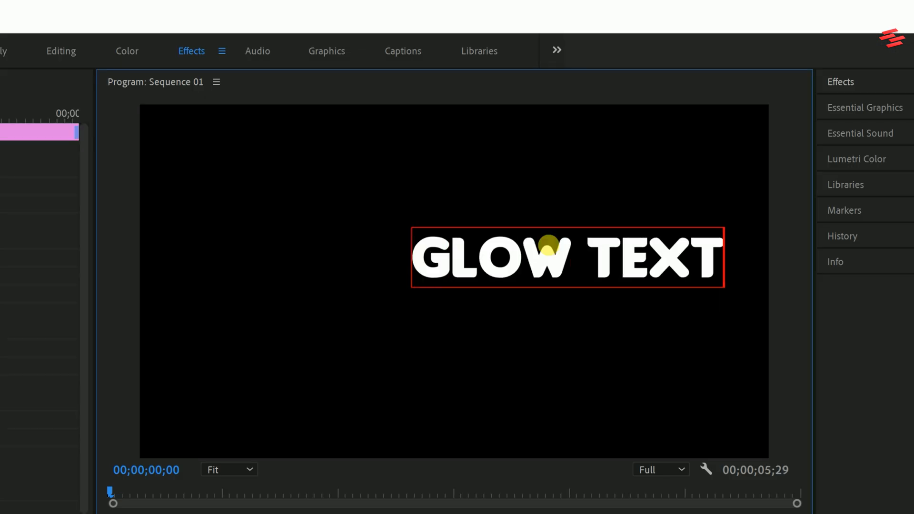
pyautogui.click(865, 107)
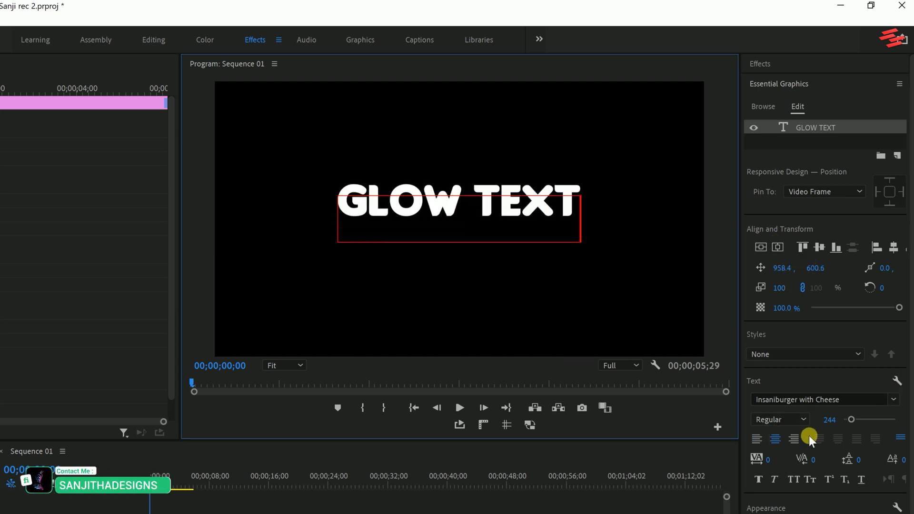
pyautogui.click(760, 64)
pyautogui.write('d')
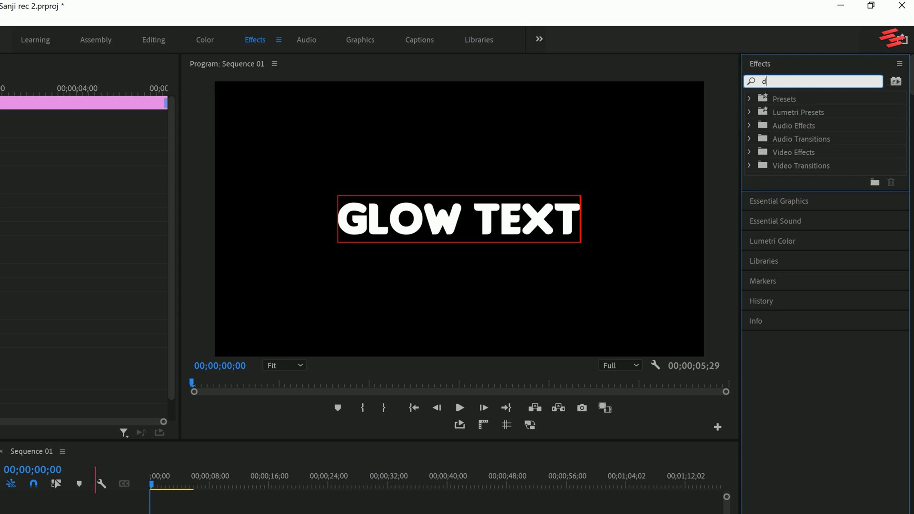
# - Find Drop Shadow in Effects and apply it white, Distance 0, Softness 10
pyautogui.write('rop')
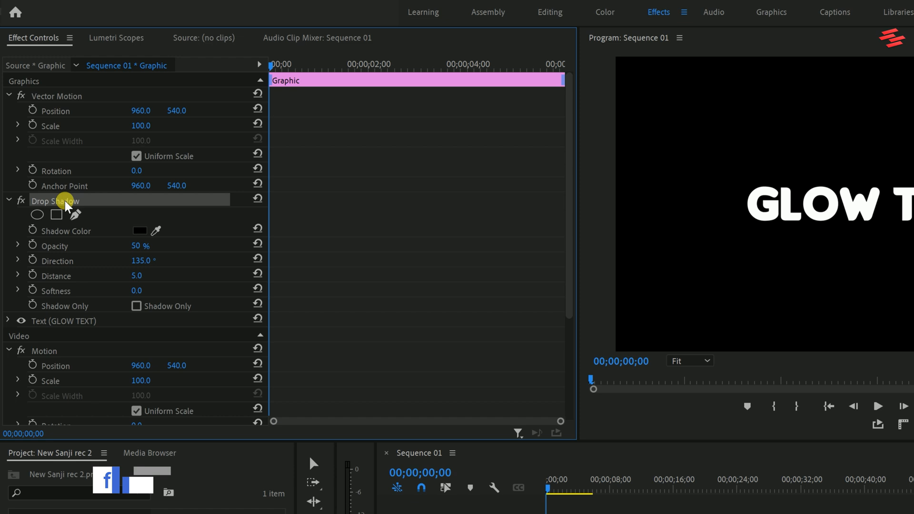
pyautogui.click(139, 230)
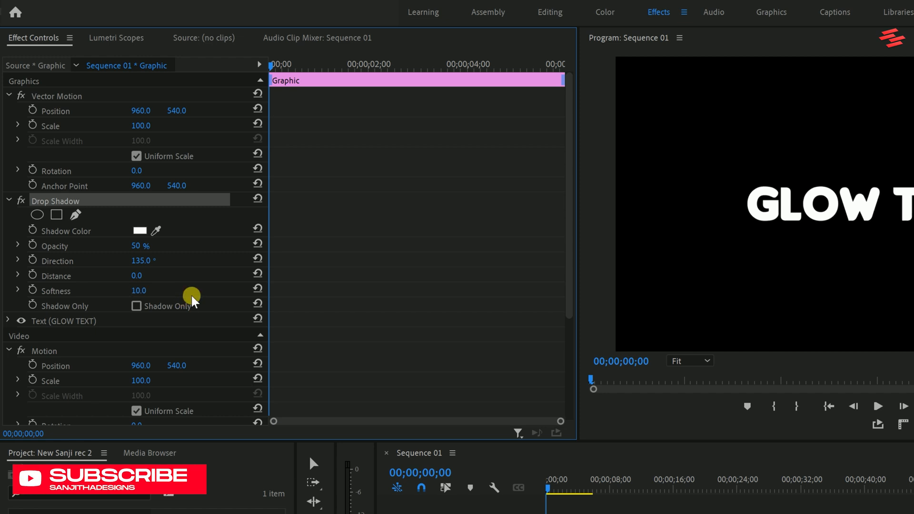
pyautogui.moveTo(120, 197)
pyautogui.write('1')
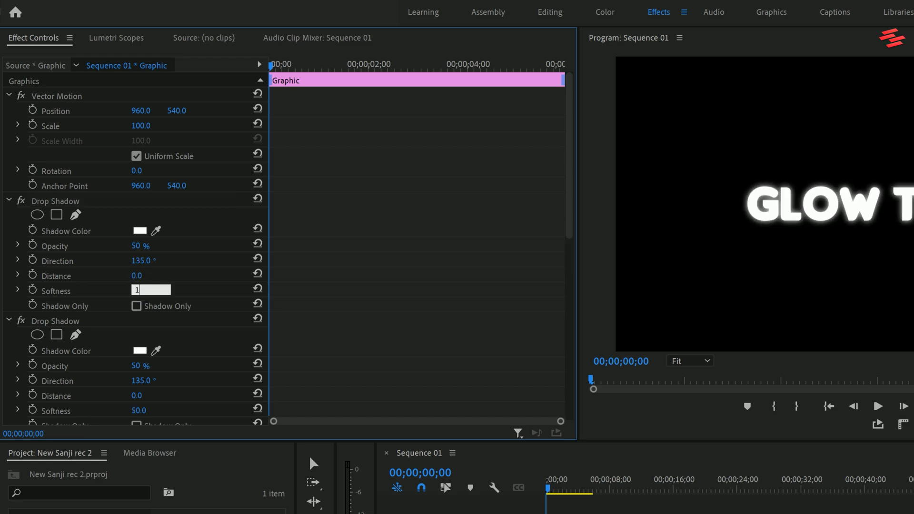
# - Set a duplicated Drop Shadow's Softness to 50 and edit the next one larger
pyautogui.write('50.0')
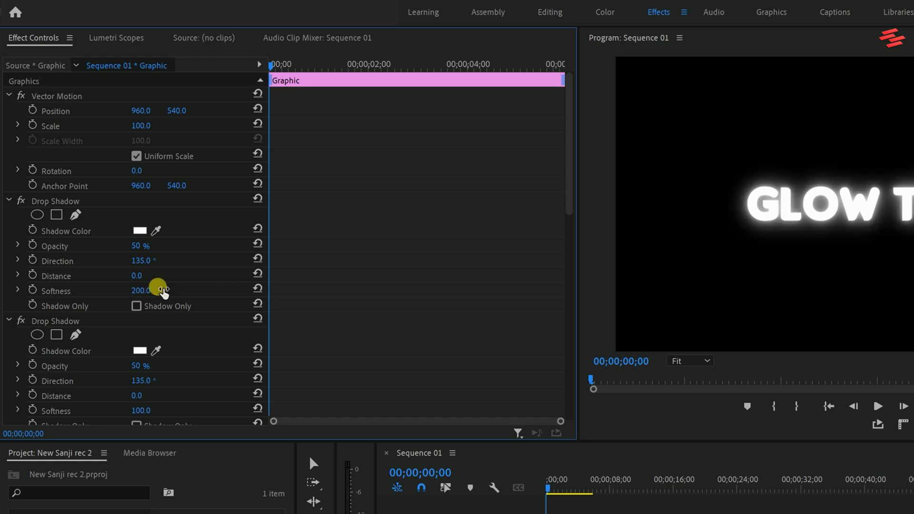
pyautogui.doubleClick(140, 291)
pyautogui.write('1000')
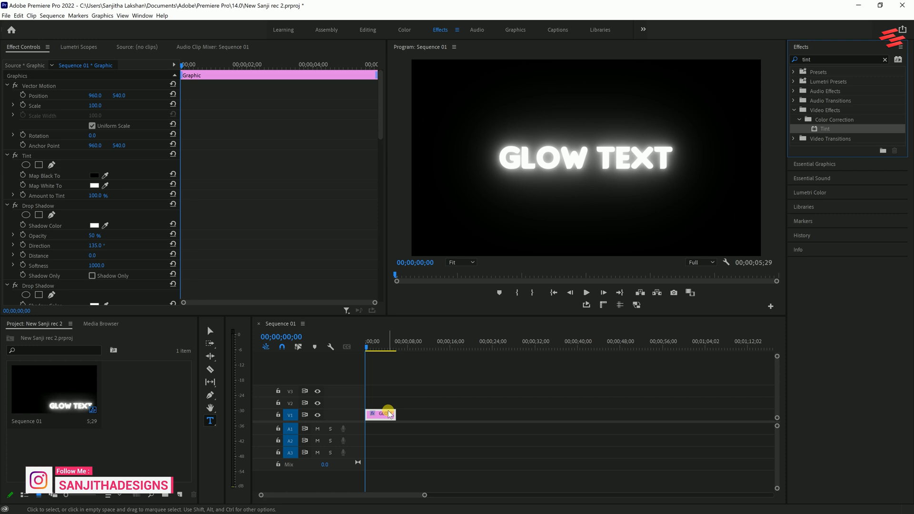
# - Set the Tint effect's Map White To a cyan colour on the GLOW title clip
pyautogui.click(94, 186)
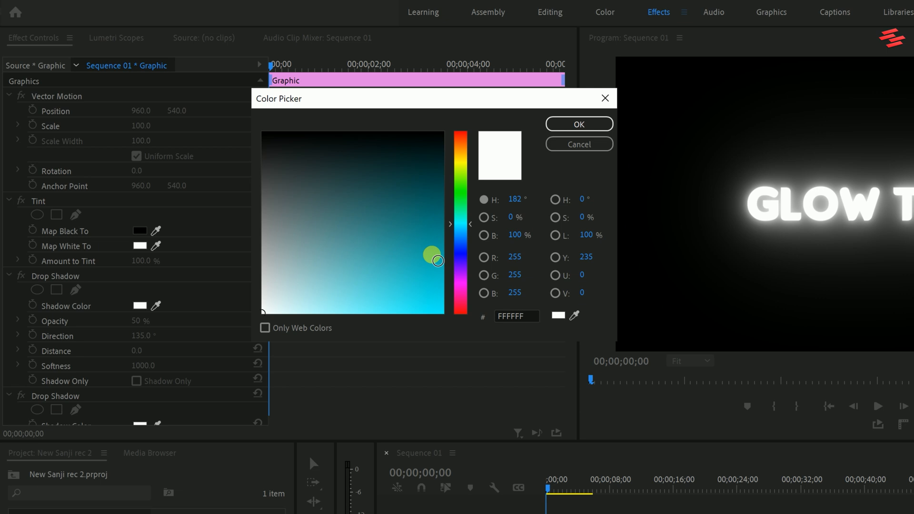
pyautogui.click(578, 124)
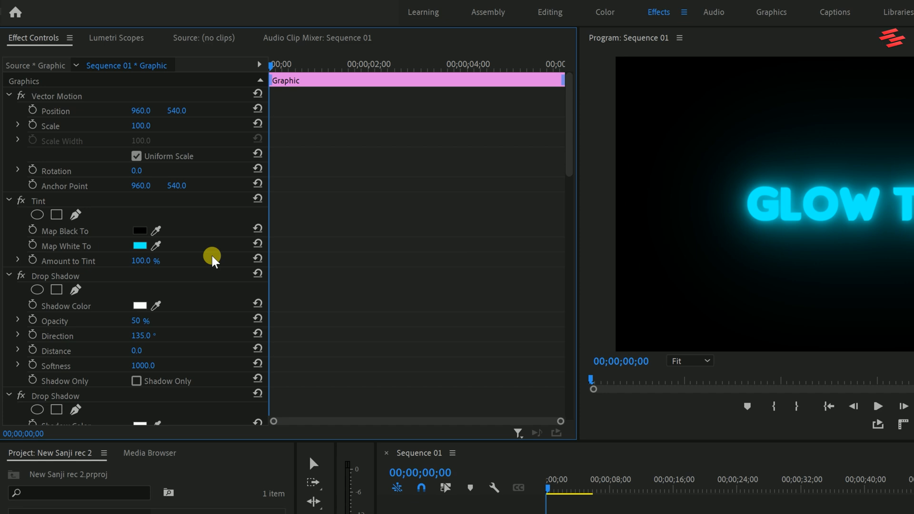
pyautogui.click(8, 201)
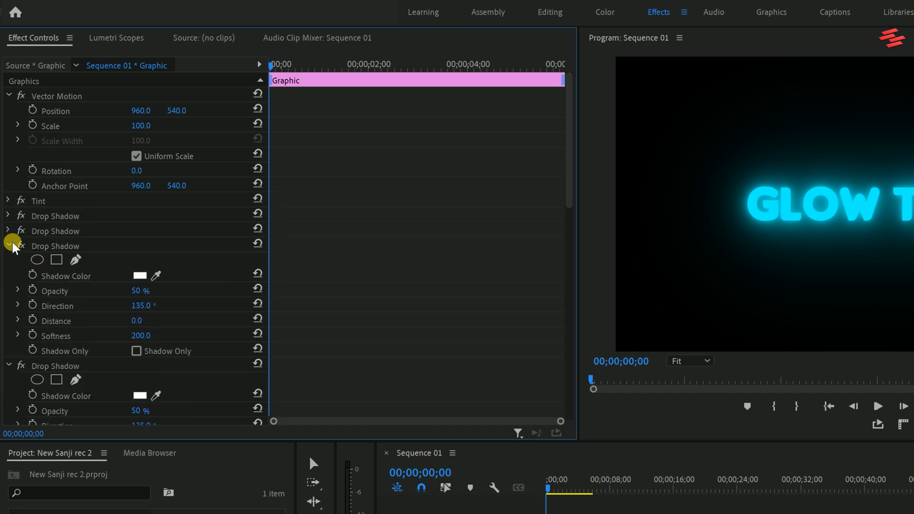
# - Save Tint and all Drop Shadows together as a glow preset via Save Preset
pyautogui.click(8, 246)
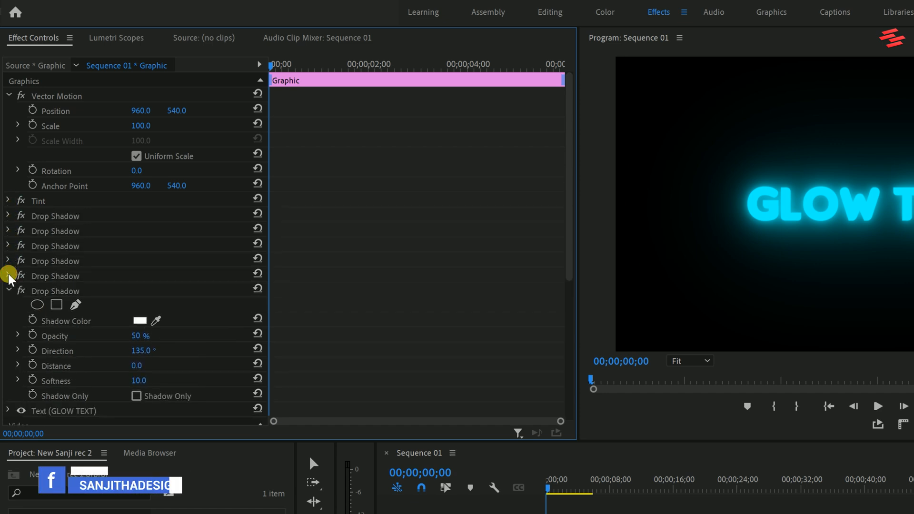
pyautogui.click(8, 291)
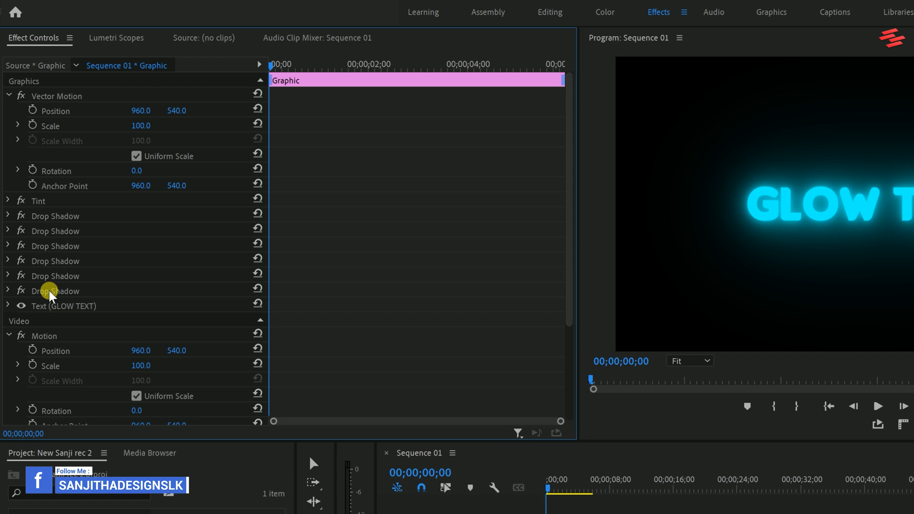
pyautogui.click(39, 201)
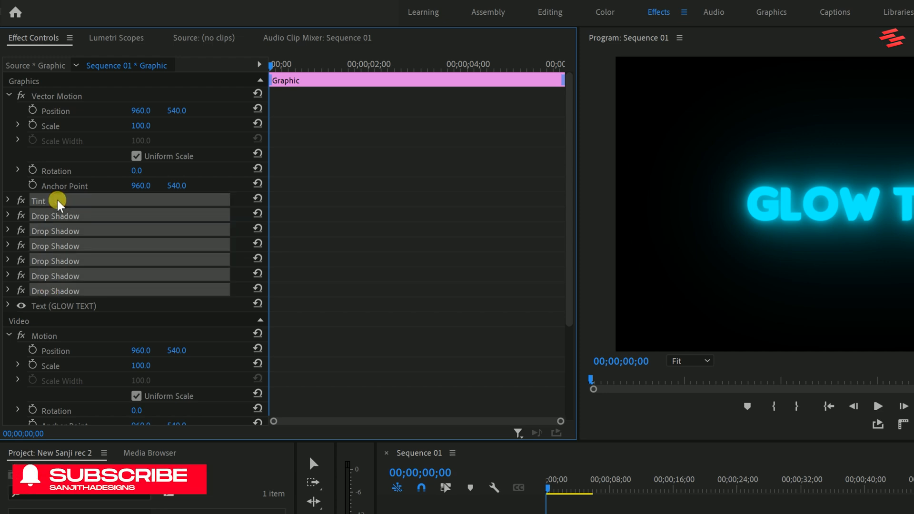
pyautogui.rightClick(38, 200)
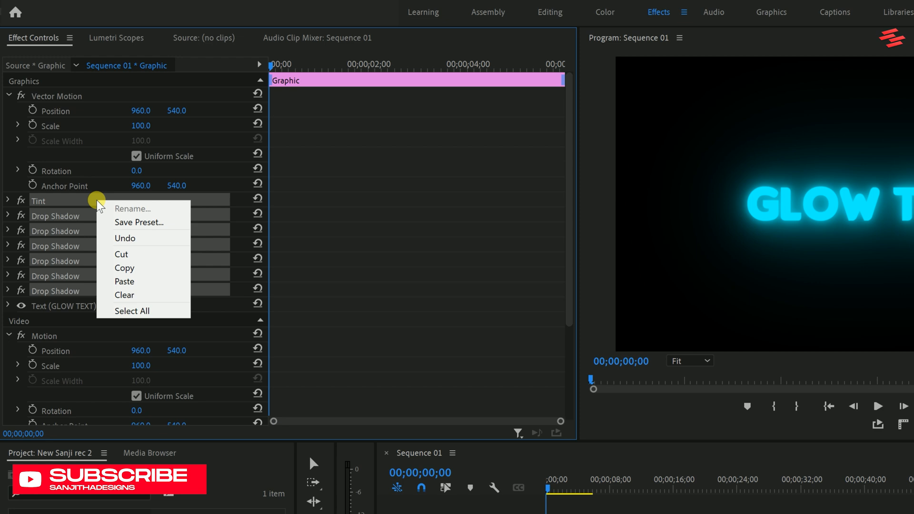
pyautogui.click(139, 222)
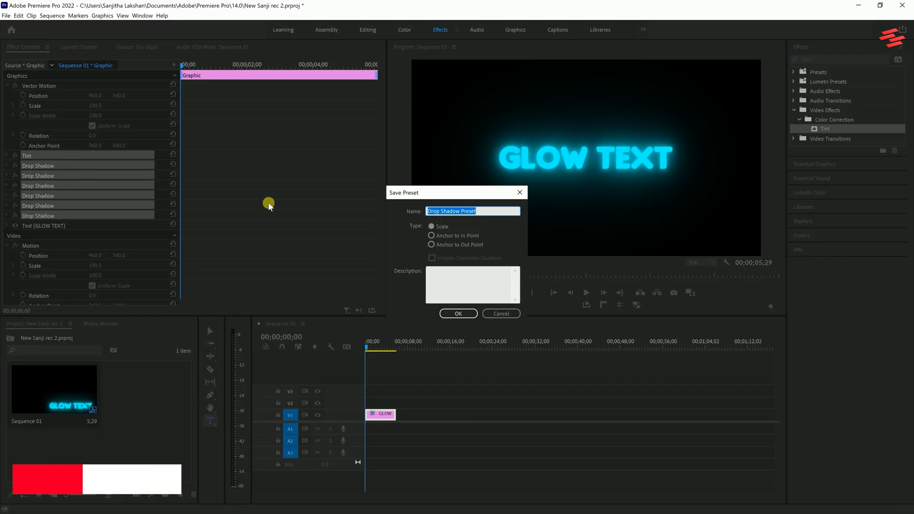
pyautogui.click(458, 313)
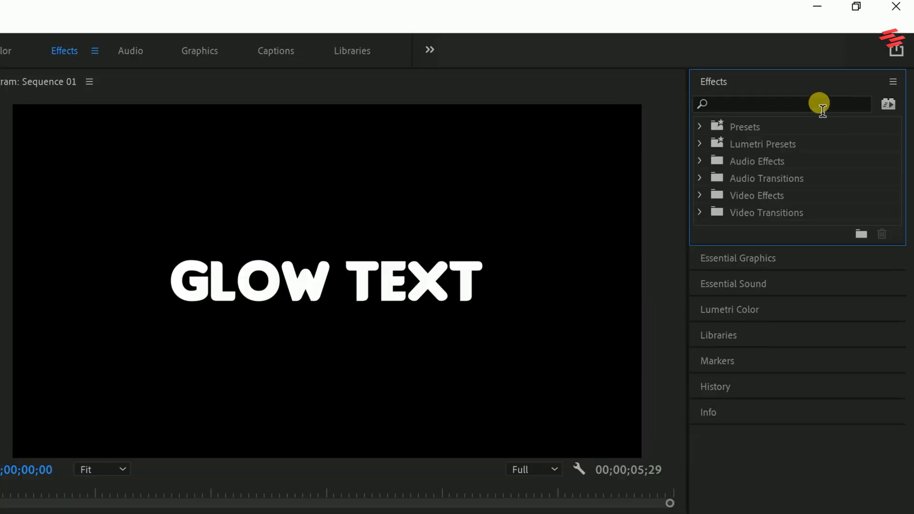
# - Find the 'Glow Effect - Sanjithadesigns' preset, apply it to the title and reveal Tint
pyautogui.write('glow')
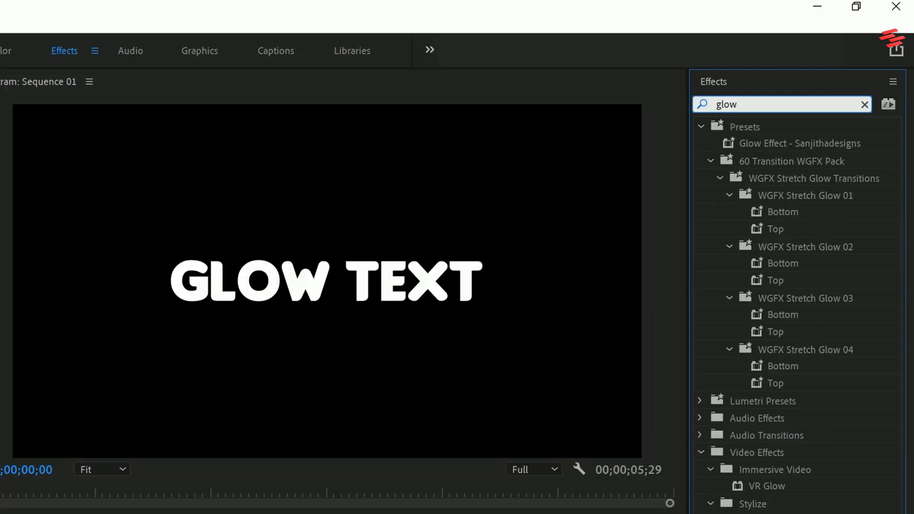
pyautogui.write('effe')
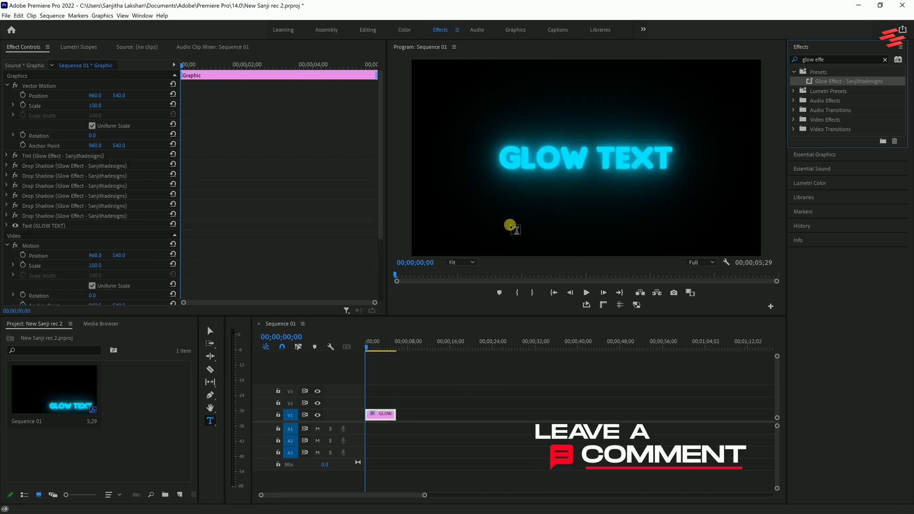
pyautogui.click(7, 155)
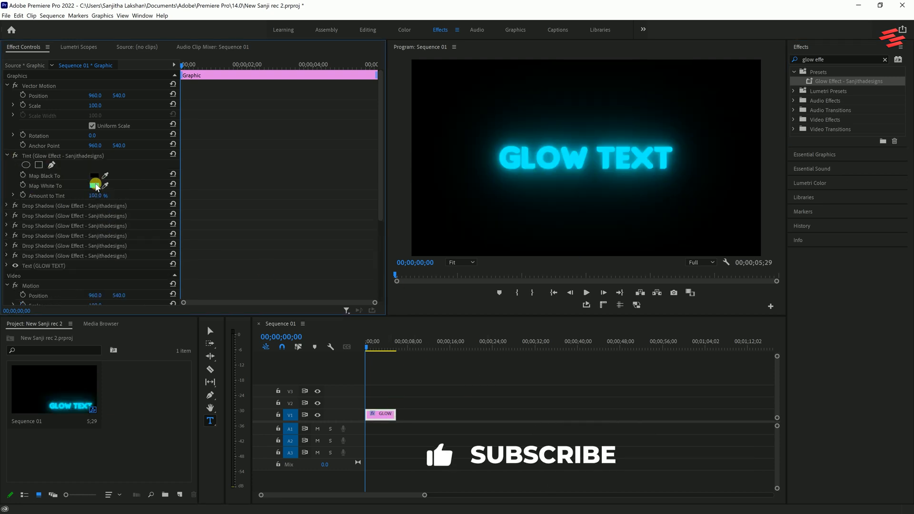